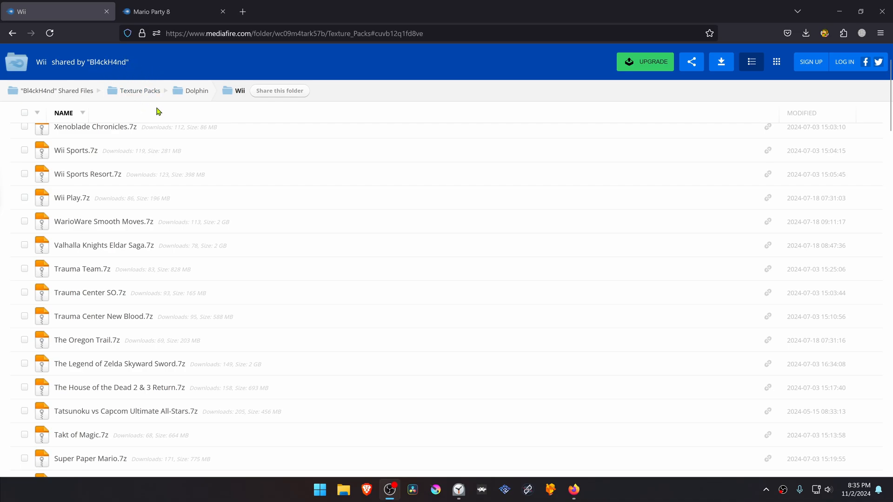
{"action": "mouse_move", "coordinate": [238, 107]}
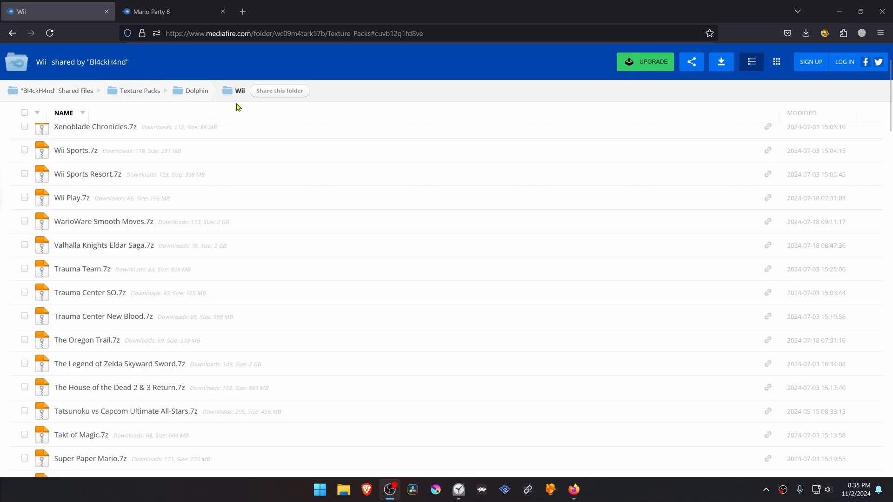
{"action": "mouse_move", "coordinate": [159, 175]}
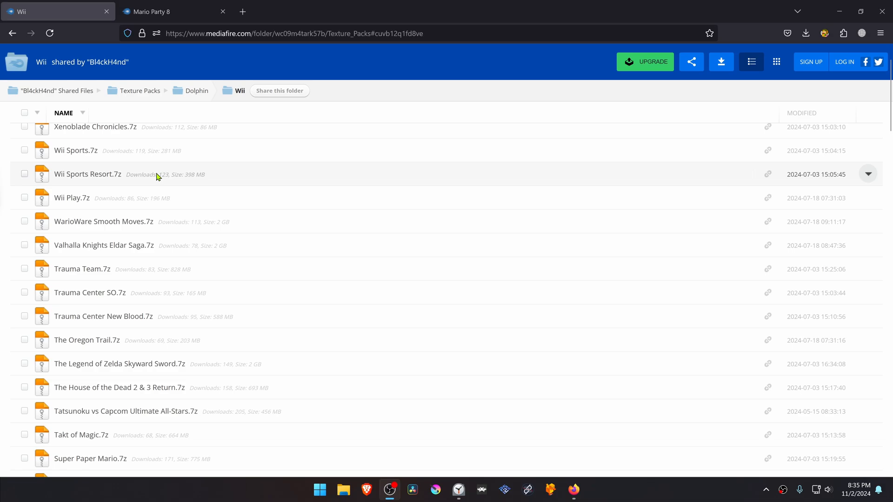
{"action": "mouse_move", "coordinate": [115, 278]}
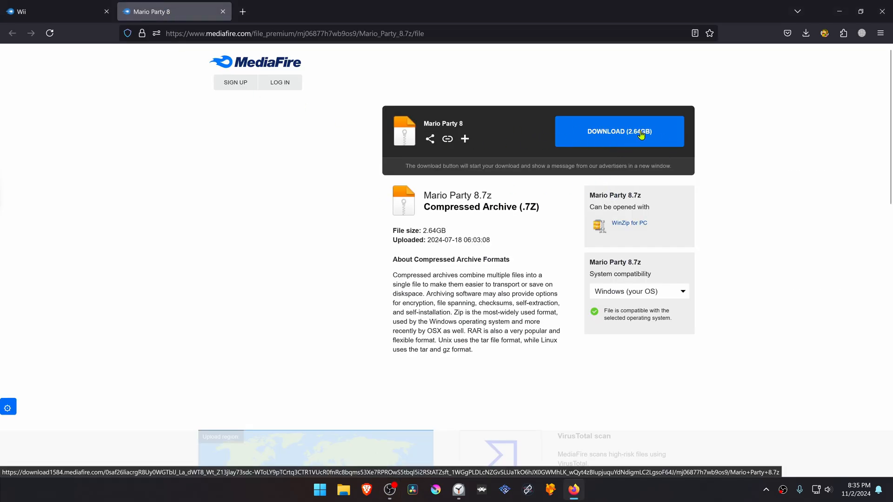
Step: Download the Mario Party 8.7z texture pack archive from MediaFire to the Desktop
{"action": "left_click", "coordinate": [618, 131]}
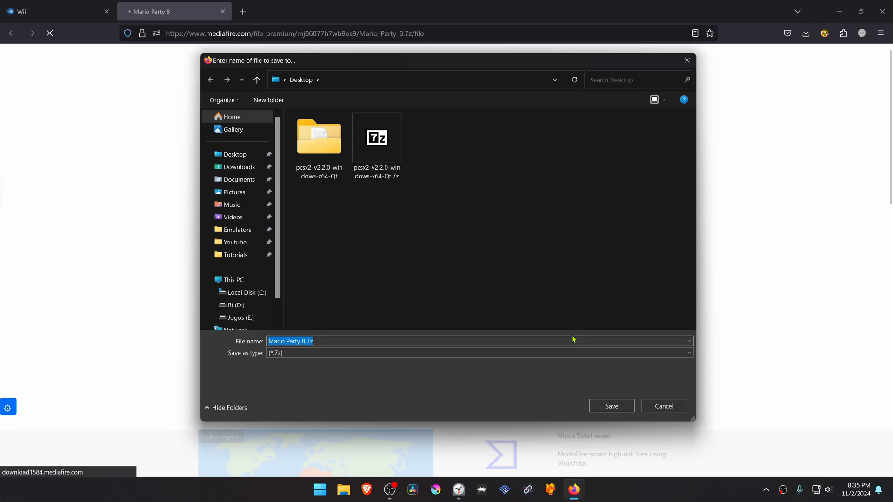
{"action": "left_click", "coordinate": [611, 406]}
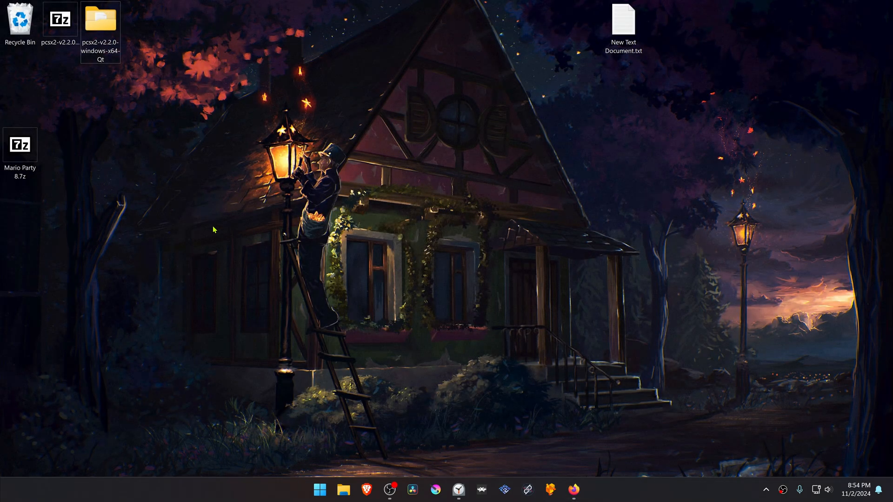
{"action": "mouse_move", "coordinate": [68, 154]}
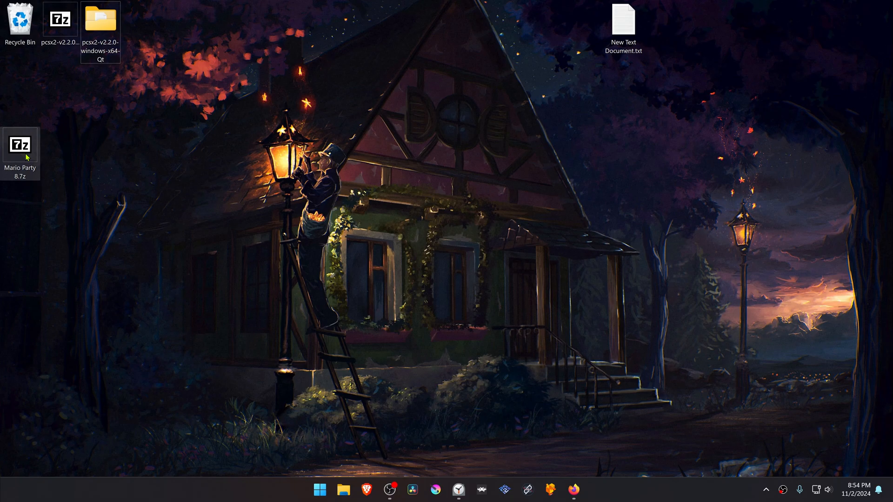
Step: Extract Mario Party 8.7z with 7-Zip into a Mario Party 8 folder and copy its RM8E01 folder
{"action": "right_click", "coordinate": [20, 145]}
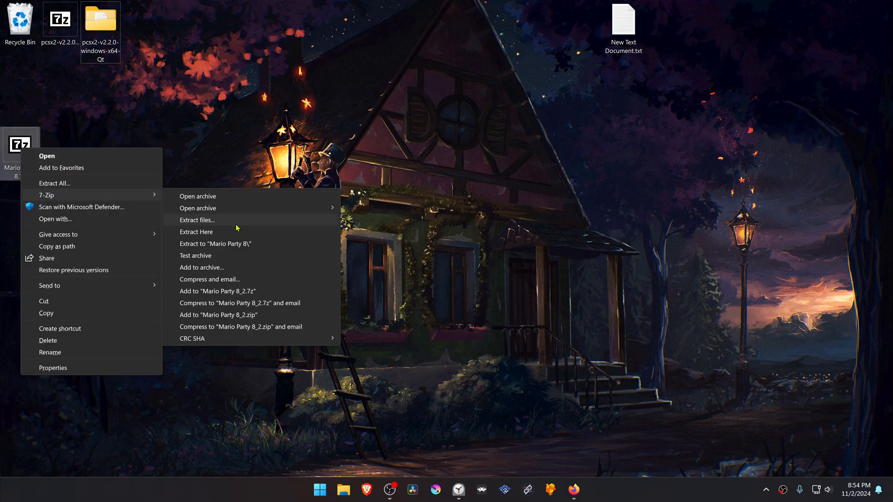
{"action": "left_click", "coordinate": [197, 219]}
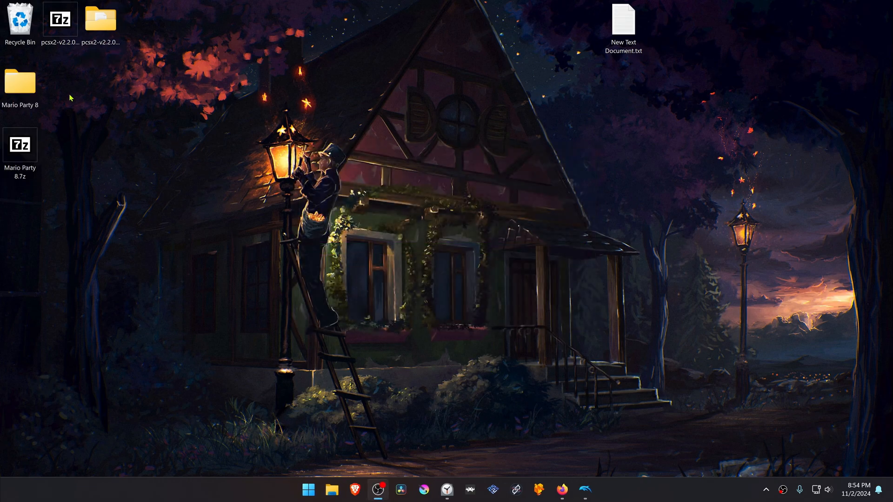
{"action": "double_click", "coordinate": [20, 82]}
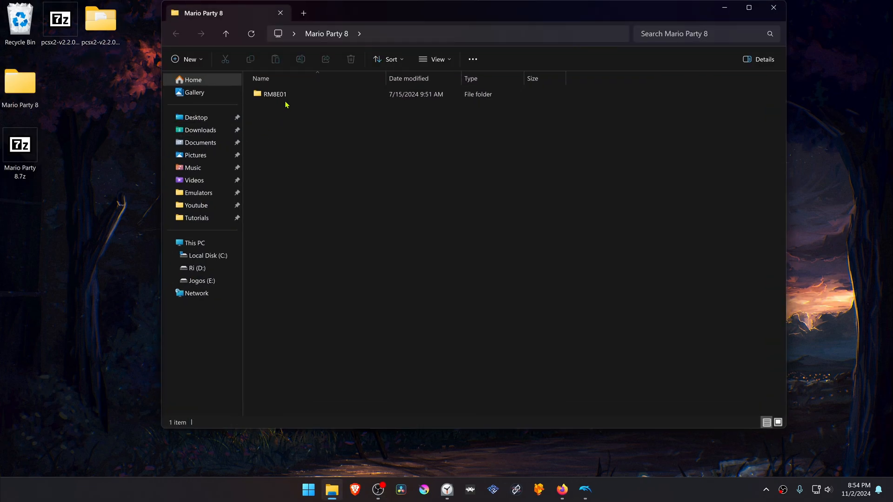
{"action": "right_click", "coordinate": [274, 94]}
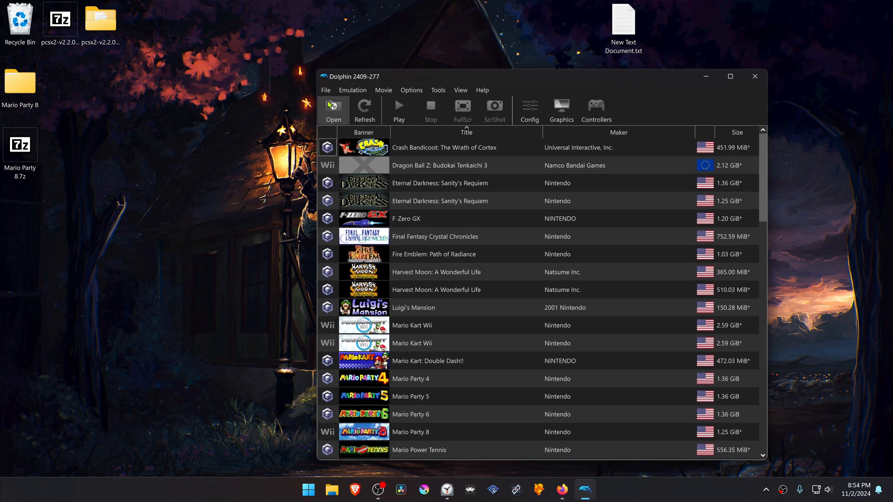
Step: Paste the RM8E01 folder into Dolphin's User/Load/Textures folder alongside GP5E01
{"action": "left_click", "coordinate": [326, 90]}
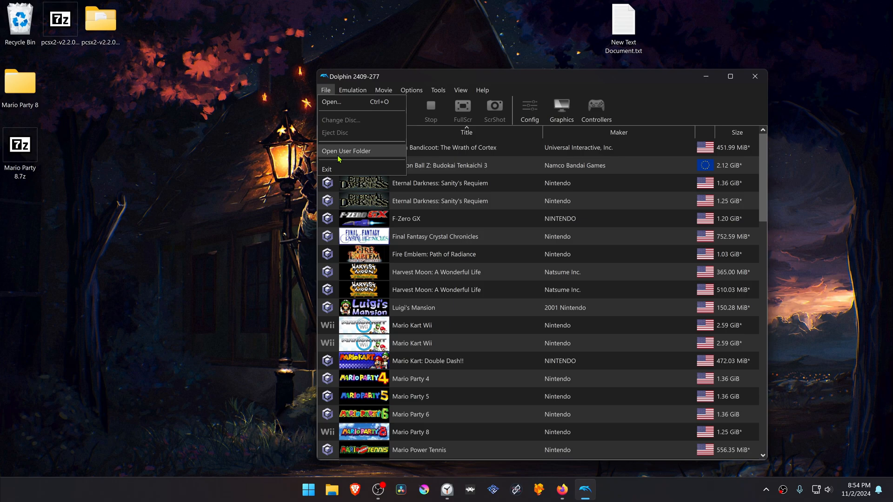
{"action": "left_click", "coordinate": [346, 151]}
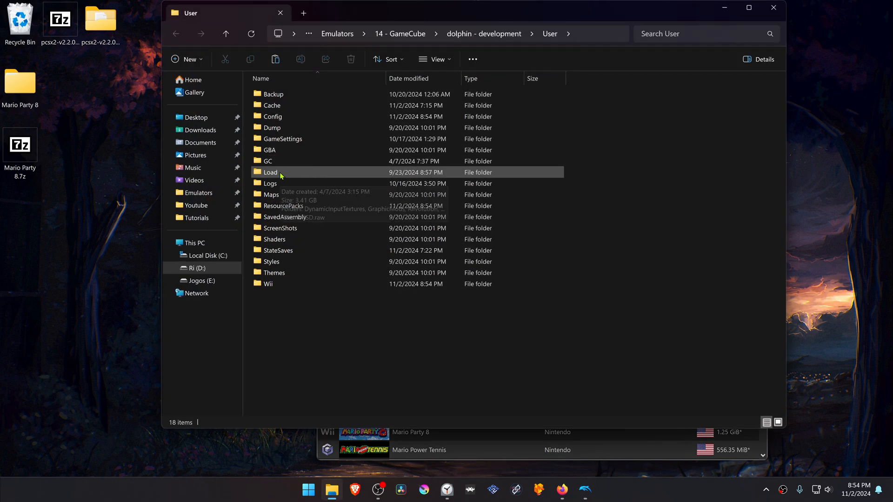
{"action": "double_click", "coordinate": [270, 172]}
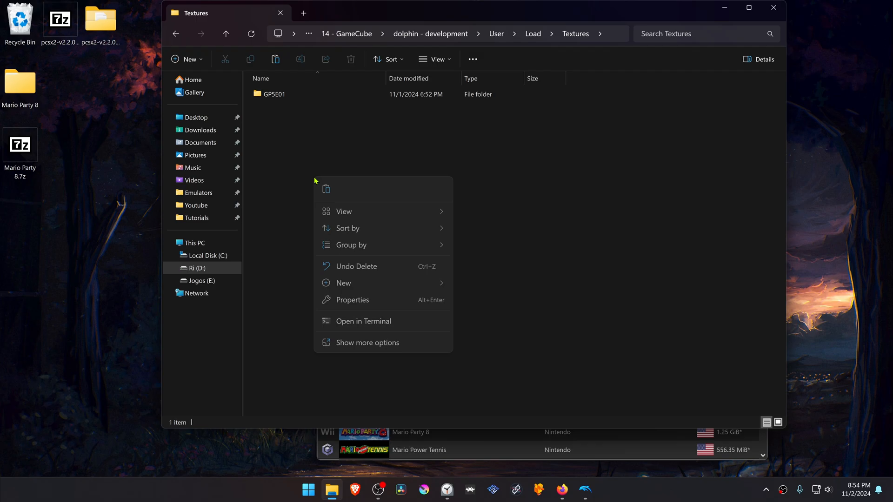
{"action": "left_click", "coordinate": [332, 224]}
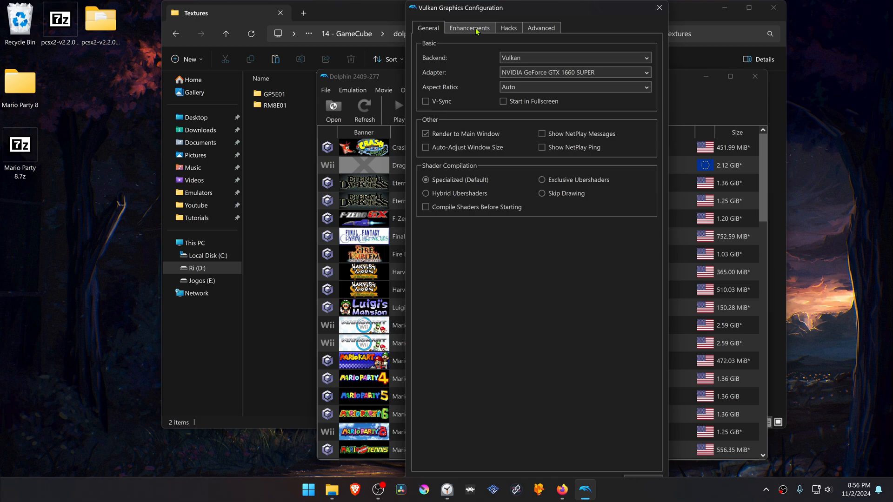
Step: Set Dolphin's internal resolution to 6x Native for 4K in the Enhancements graphics settings
{"action": "left_click", "coordinate": [469, 26]}
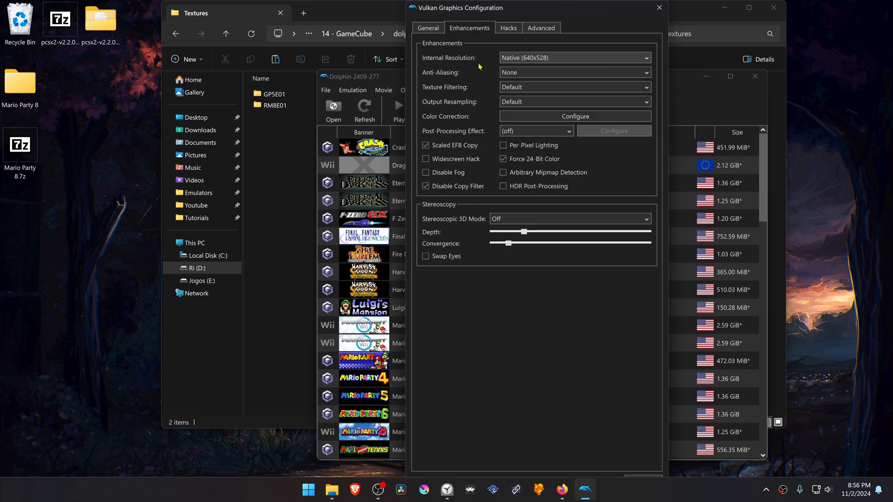
{"action": "left_click", "coordinate": [575, 57]}
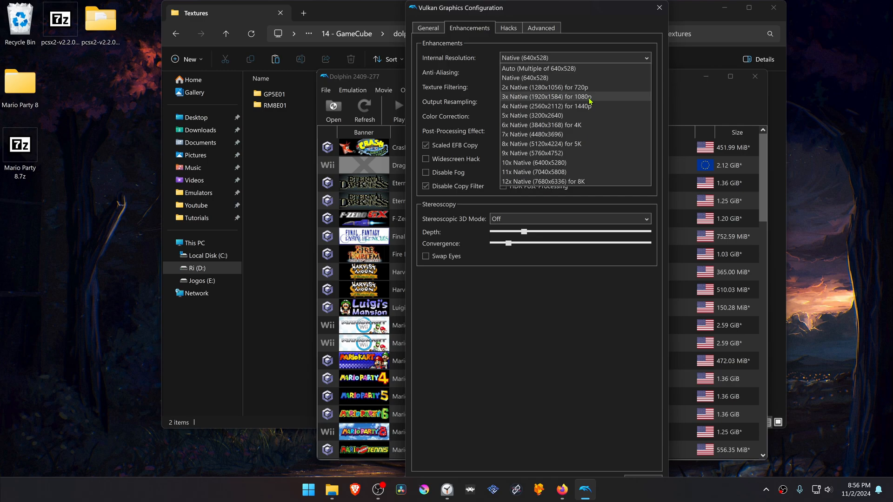
{"action": "left_click", "coordinate": [541, 125]}
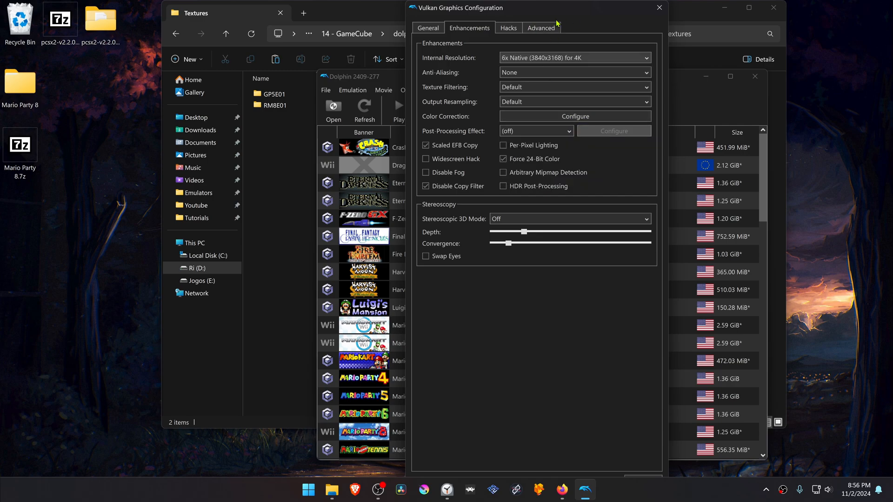
{"action": "left_click", "coordinate": [540, 27]}
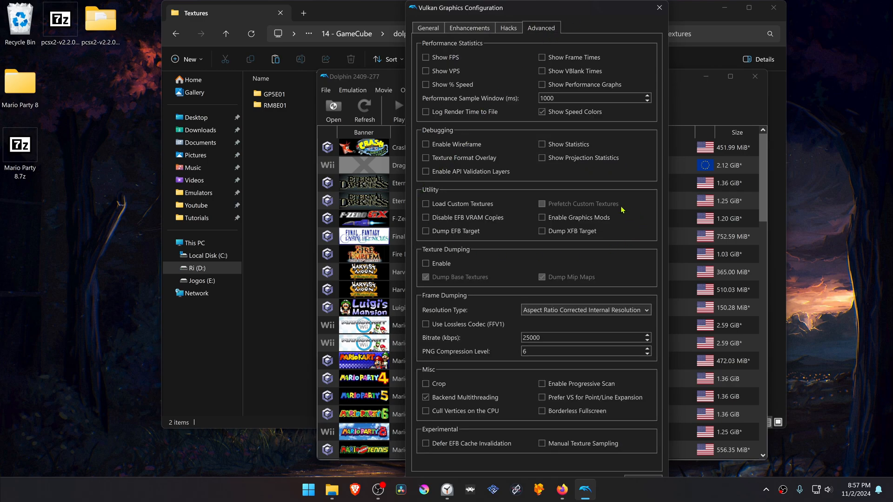
{"action": "mouse_move", "coordinate": [463, 205]}
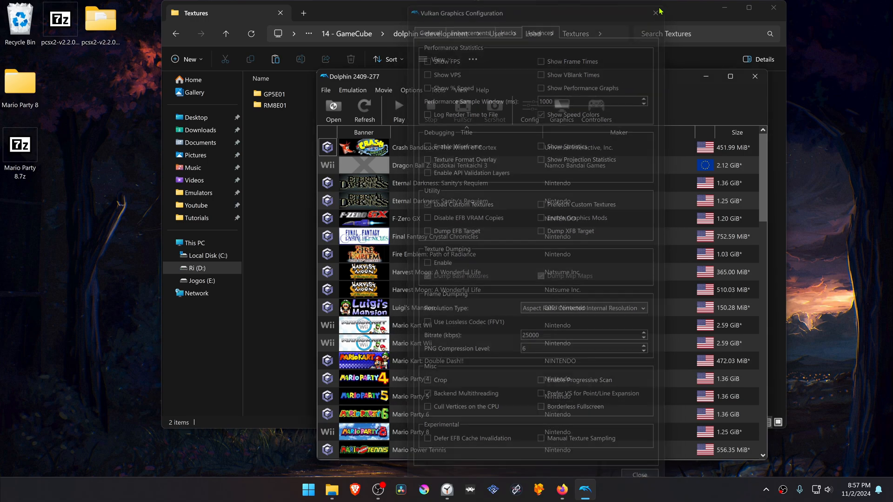
Step: Close the graphics configuration and launch Mario Party 8 (RM8E01)
{"action": "left_click", "coordinate": [656, 12]}
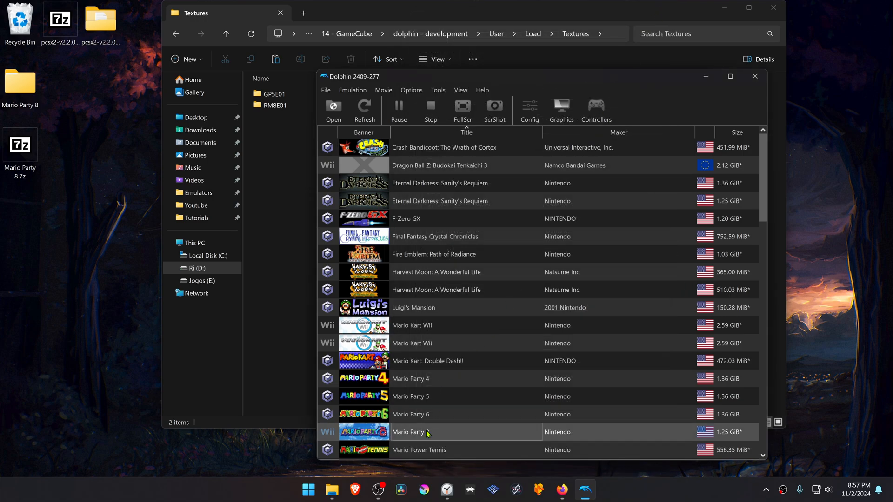
{"action": "double_click", "coordinate": [407, 432]}
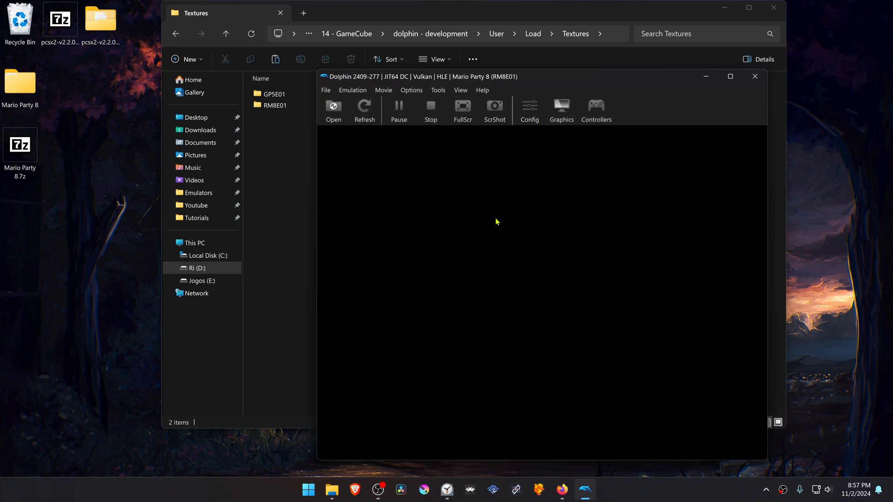